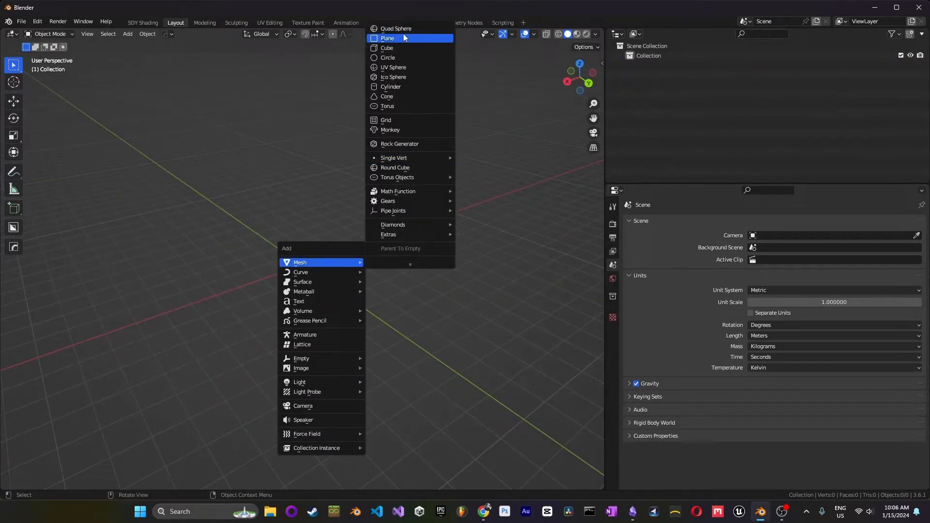
# Add a cube mesh at the scene origin, scaled to 0.01 for 0.02 m sides
pyautogui.click(386, 48)
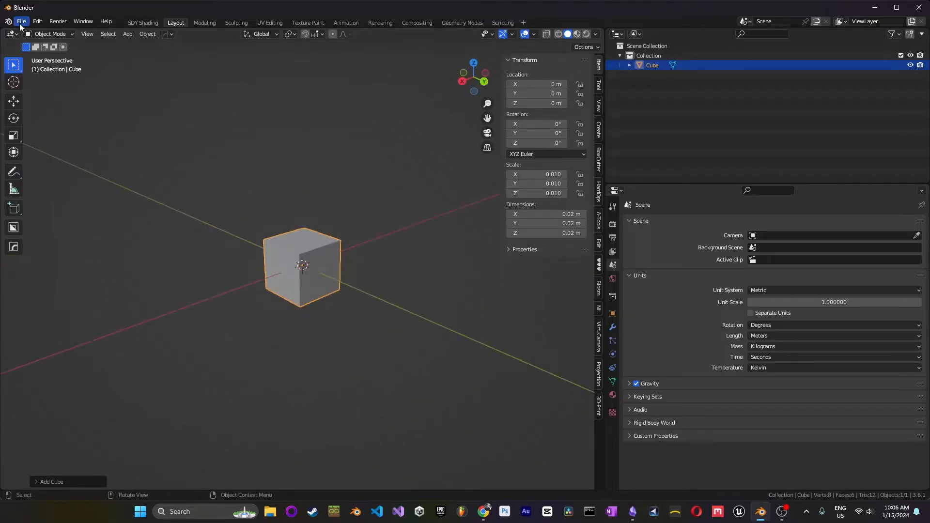
# Export the cube as 20mmTestCube.stl into the 3dPrinting folder
pyautogui.click(21, 22)
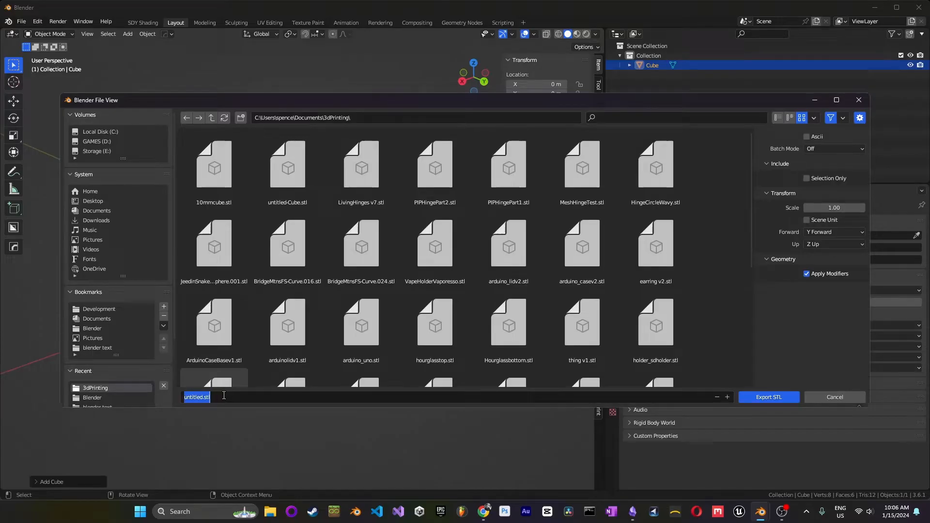
pyautogui.write('20mmTestCub')
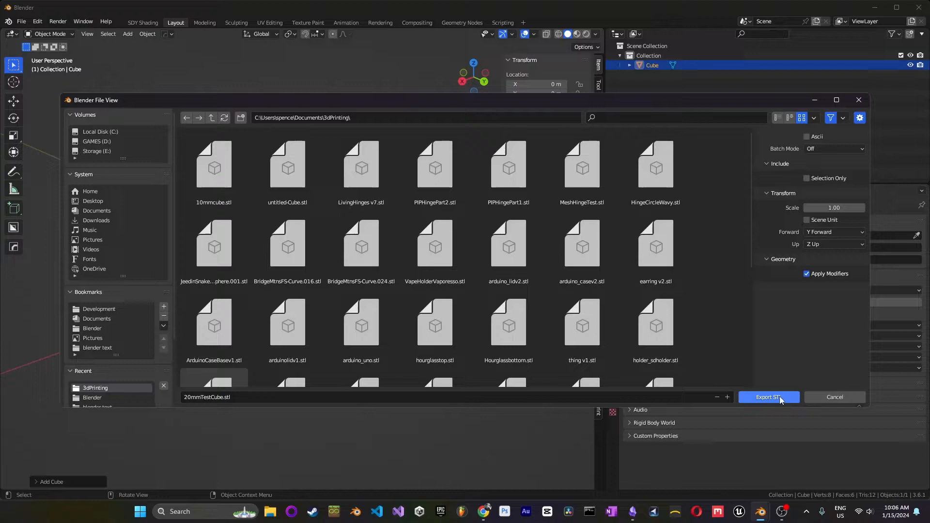
pyautogui.click(769, 397)
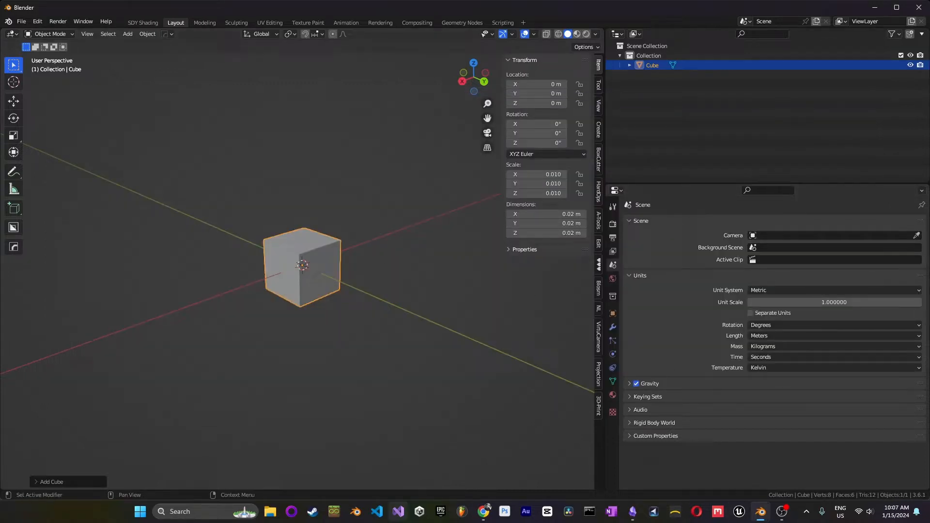
# Launch UltiMaker Cura 5.5.0 from the Windows search box
pyautogui.write('cura')
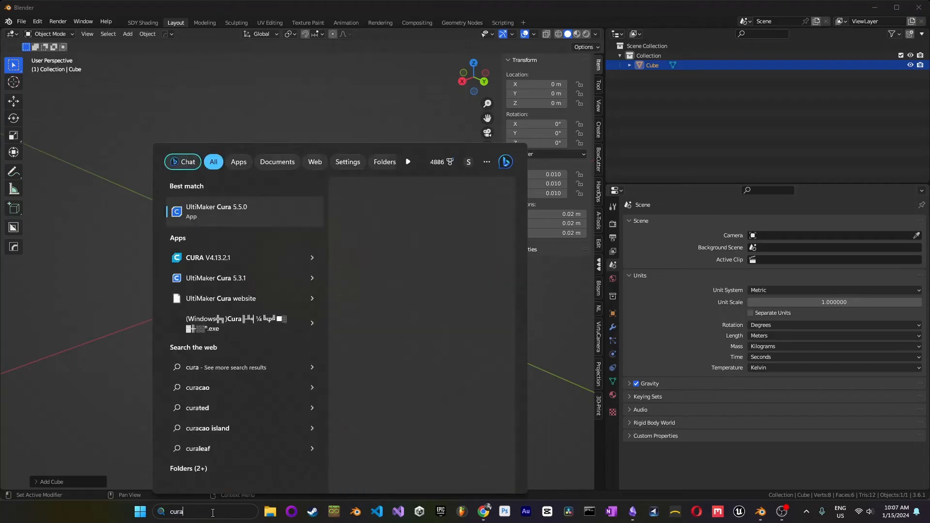
pyautogui.click(216, 212)
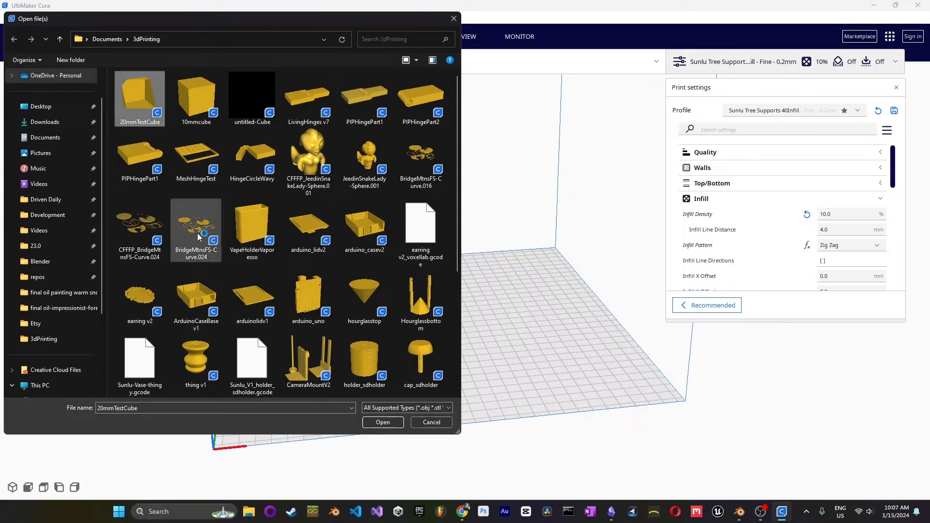
# Load 20mmTestCube onto the build plate and rescale it to 100%, 20 mm per side
pyautogui.click(382, 422)
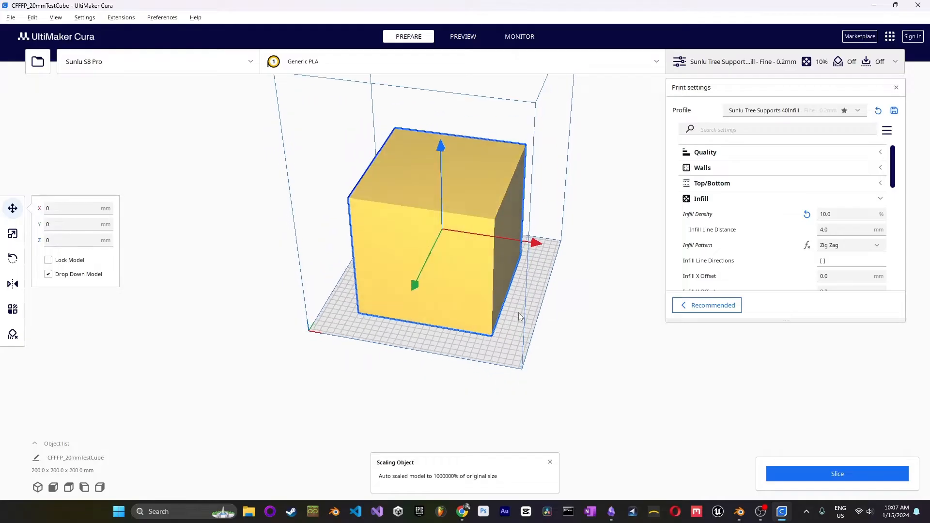
pyautogui.click(13, 234)
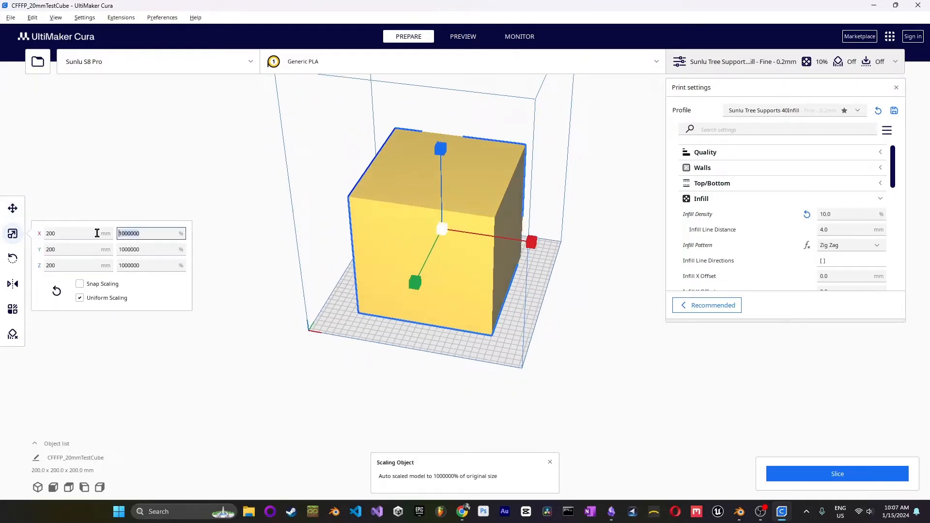
pyautogui.write('100')
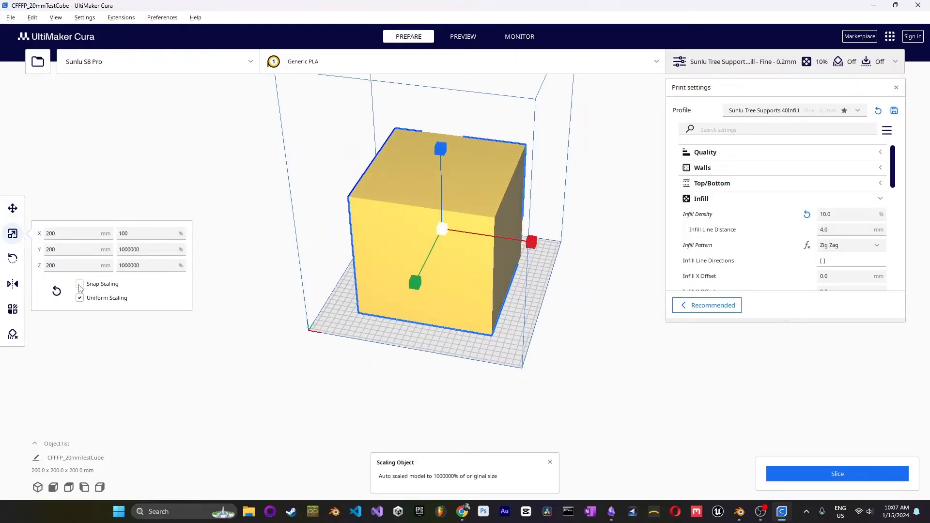
pyautogui.click(80, 284)
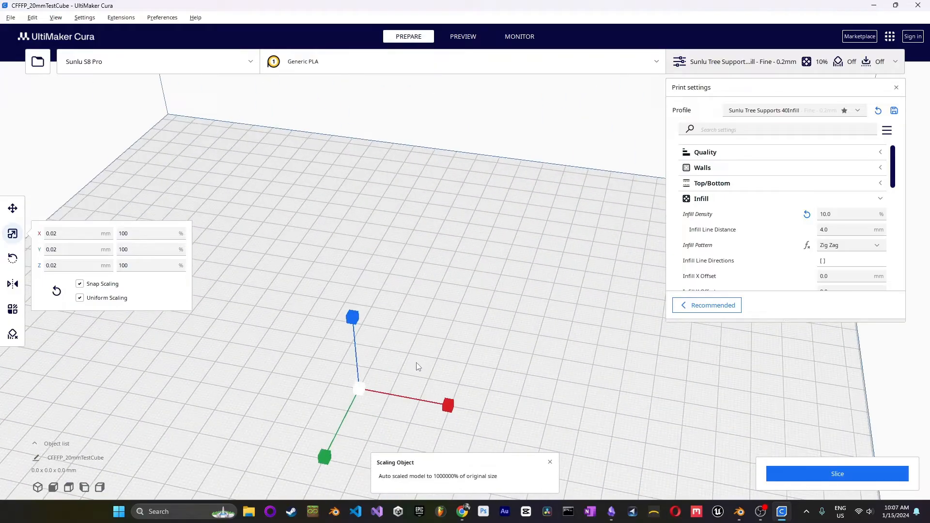
pyautogui.write('20')
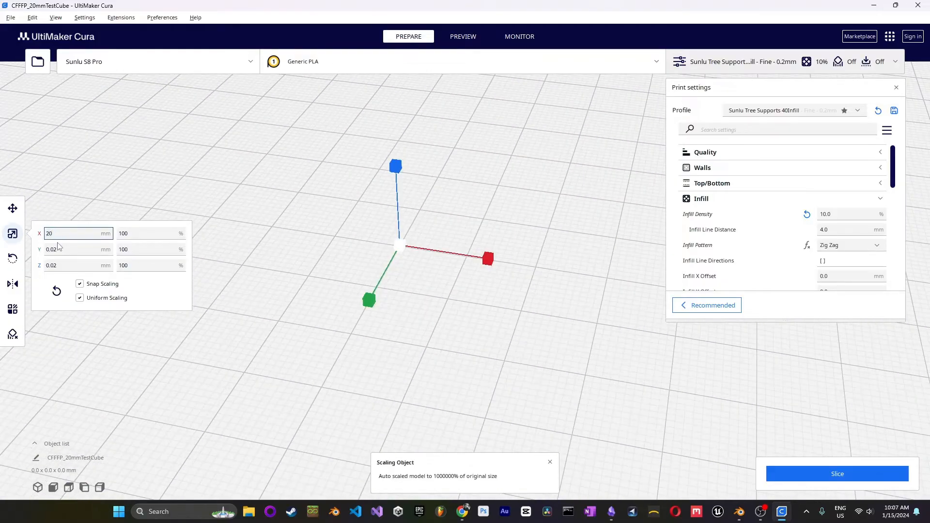
pyautogui.write('20')
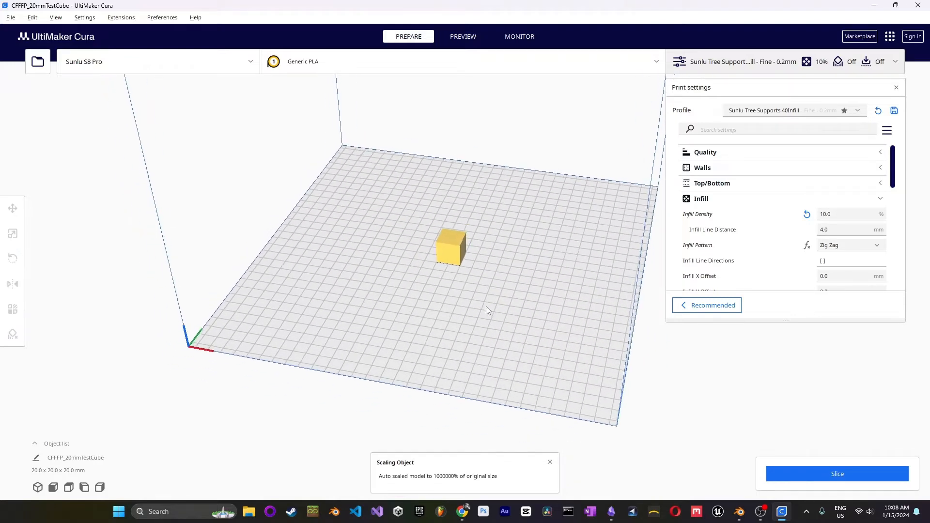
# Verify the cube now reads 20.0 × 20.0 × 20.0 mm and its scale percentage
pyautogui.moveTo(487, 310); pyautogui.dragTo(445, 283)
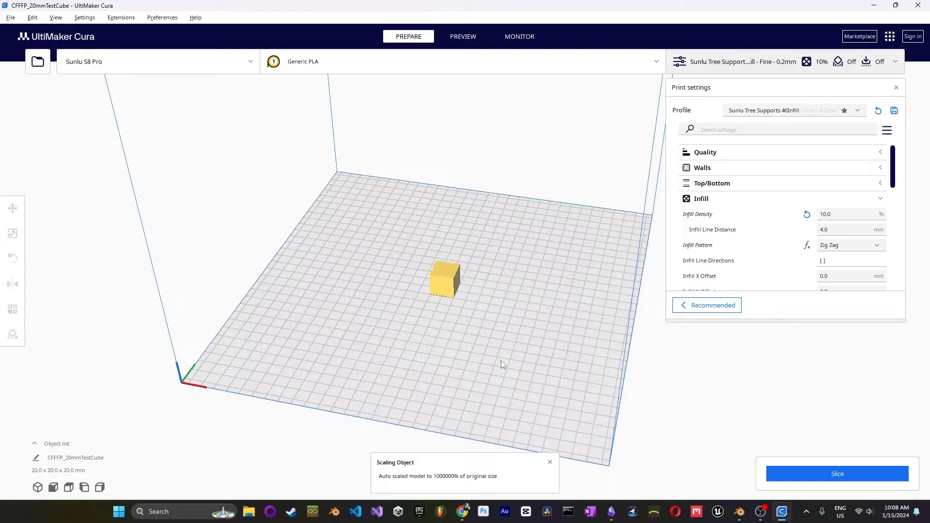
pyautogui.click(13, 234)
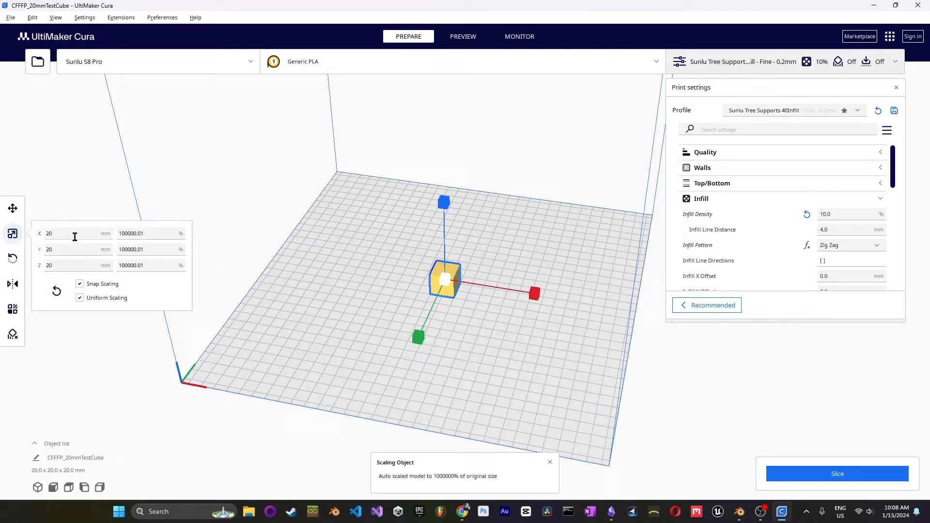
pyautogui.click(73, 234)
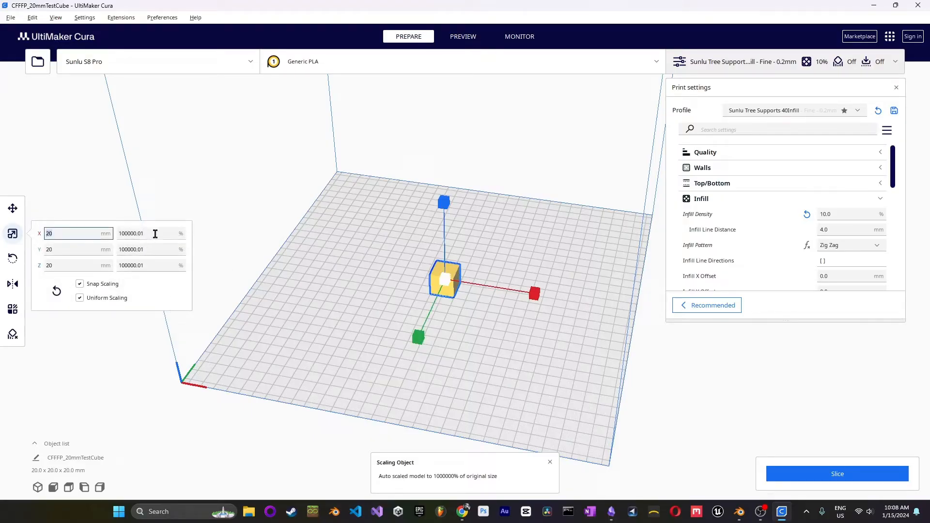
pyautogui.click(150, 249)
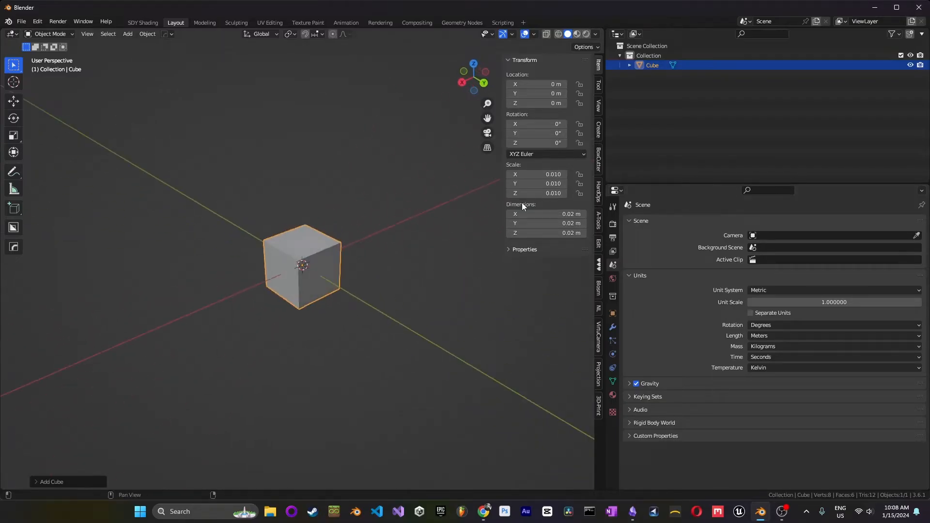
pyautogui.moveTo(613, 272)
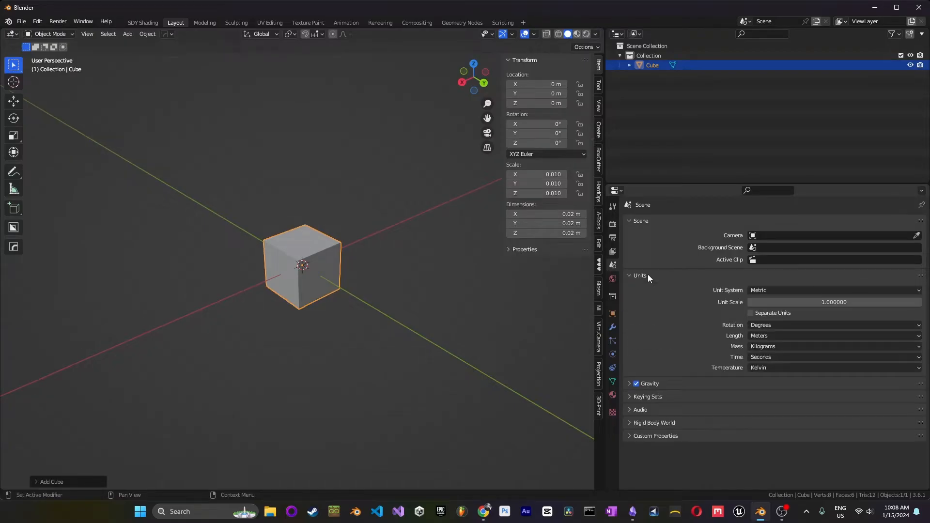
pyautogui.moveTo(748, 293)
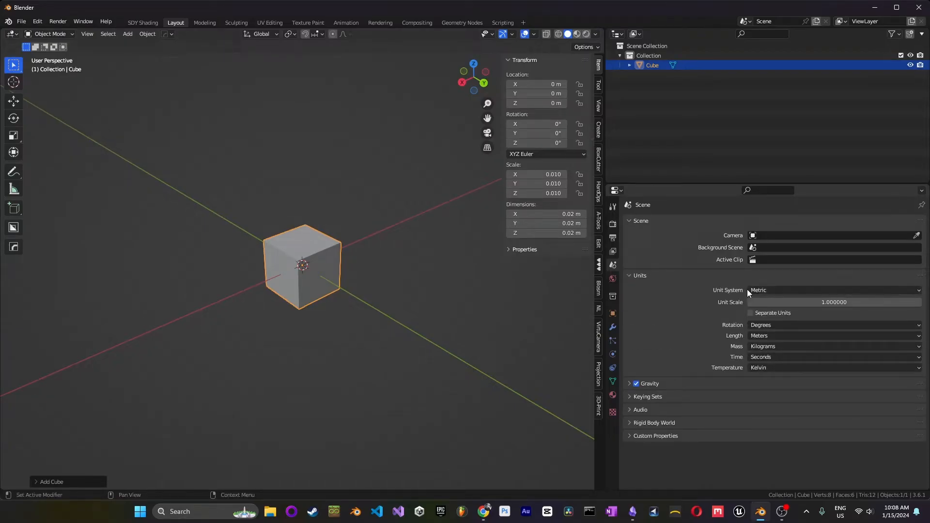
pyautogui.moveTo(787, 302)
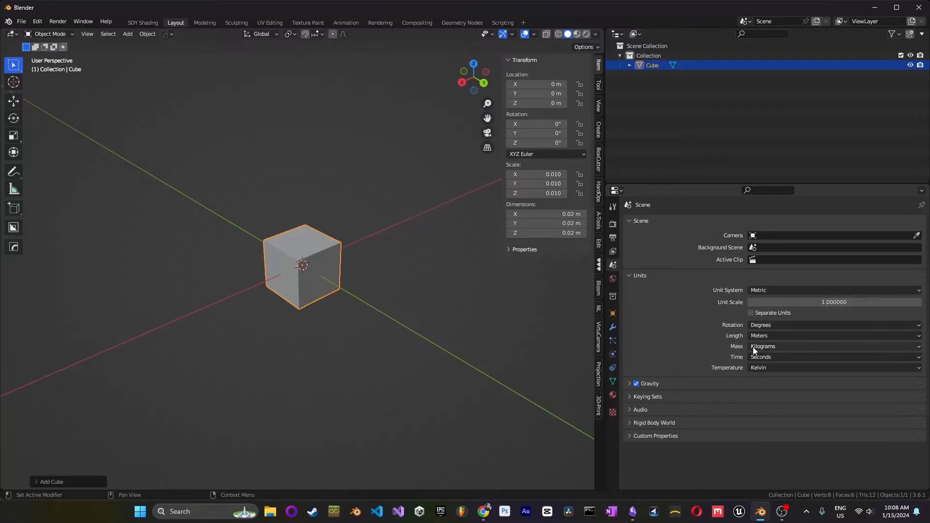
pyautogui.click(834, 335)
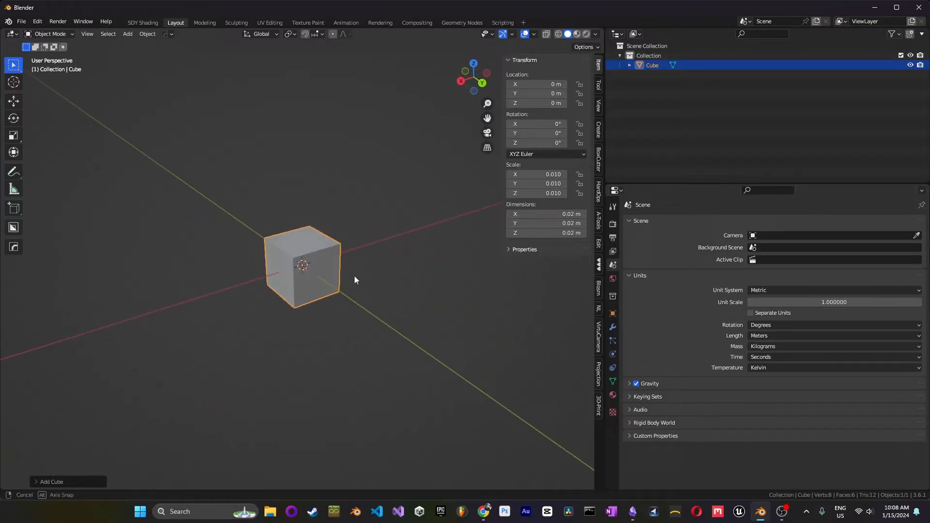
# Scale the cube up to 10.000 so it measures 20 m along X, Y and Z
pyautogui.moveTo(356, 279); pyautogui.dragTo(380, 288)
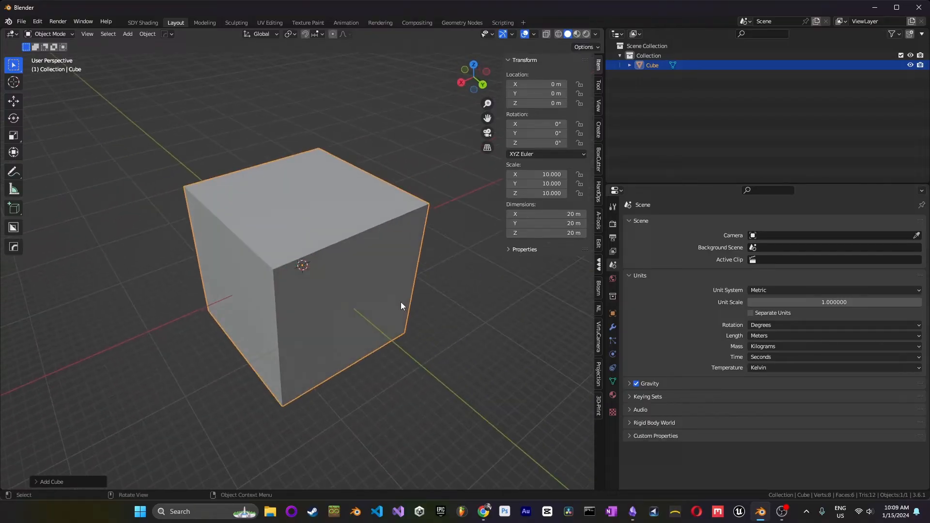
pyautogui.moveTo(401, 306); pyautogui.dragTo(401, 248)
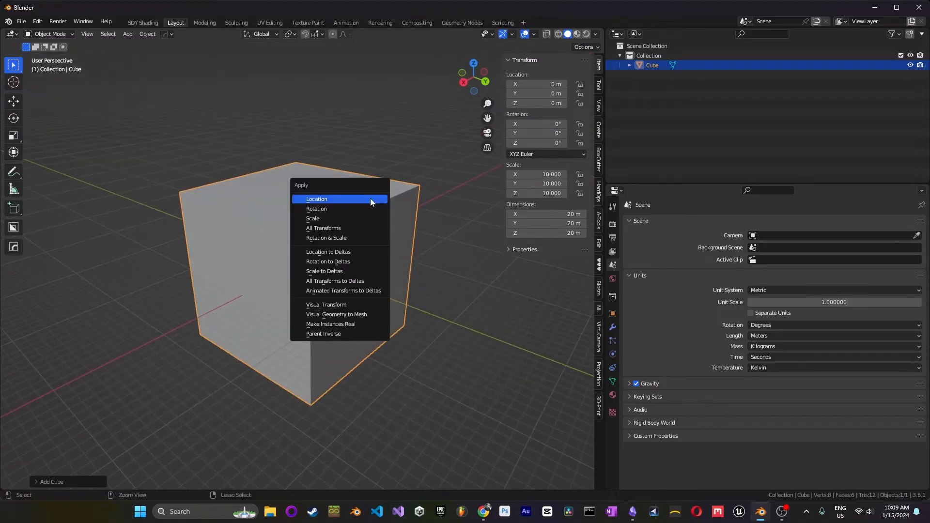
# Apply the cube's scale so it reads 1.000 at 20 m, then export it as STL
pyautogui.click(312, 219)
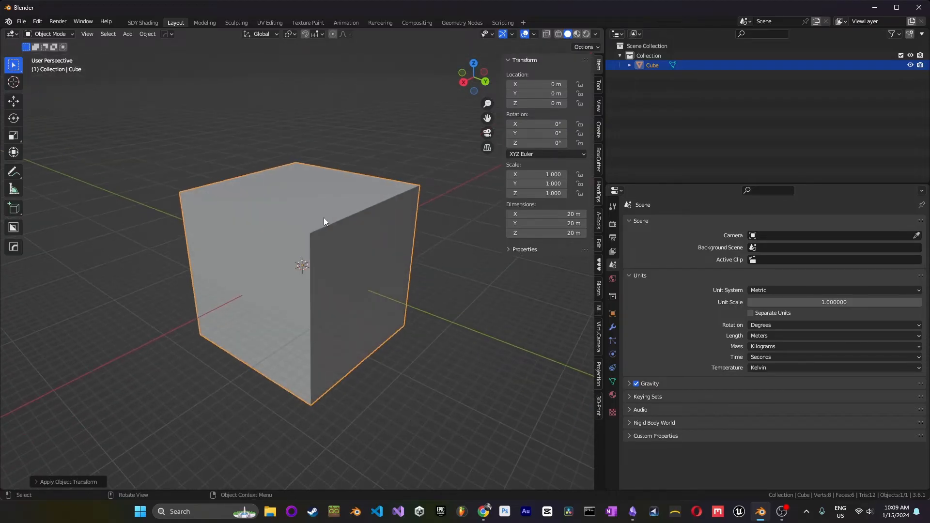
pyautogui.moveTo(323, 222); pyautogui.dragTo(346, 243)
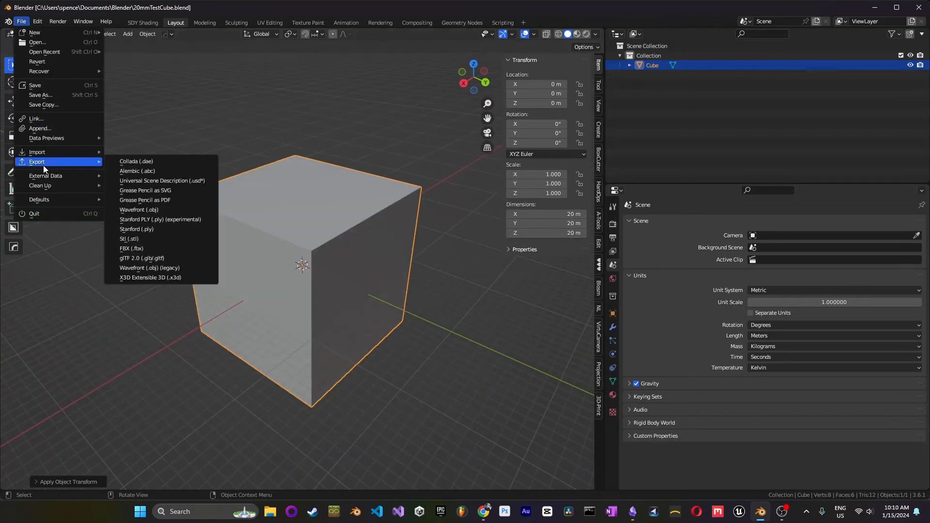
pyautogui.click(129, 238)
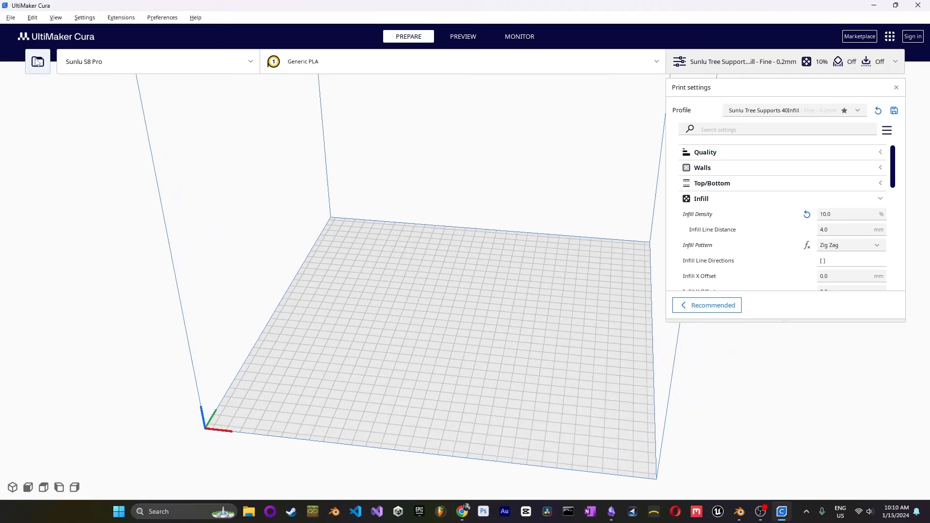
# Load 20mmTestCube1 onto Cura's build plate and check it measures 20.0 mm per side
pyautogui.click(37, 61)
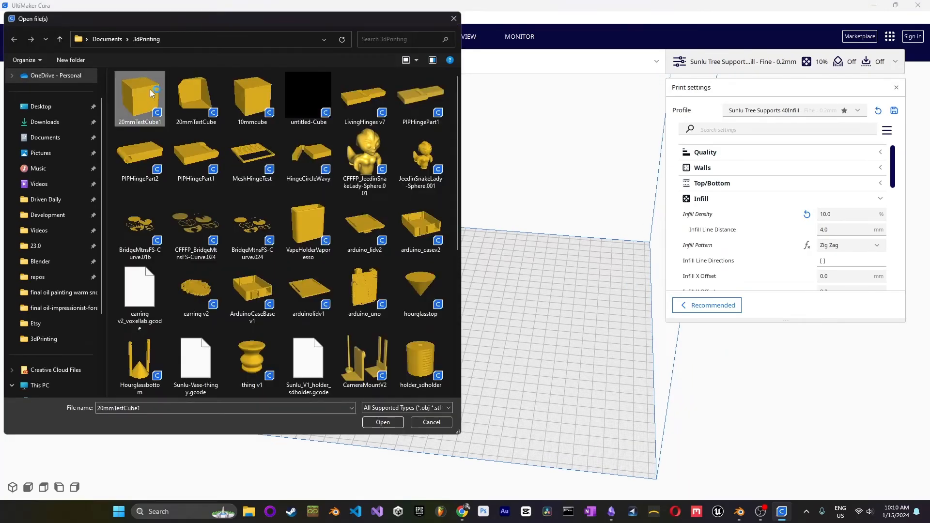
pyautogui.click(383, 422)
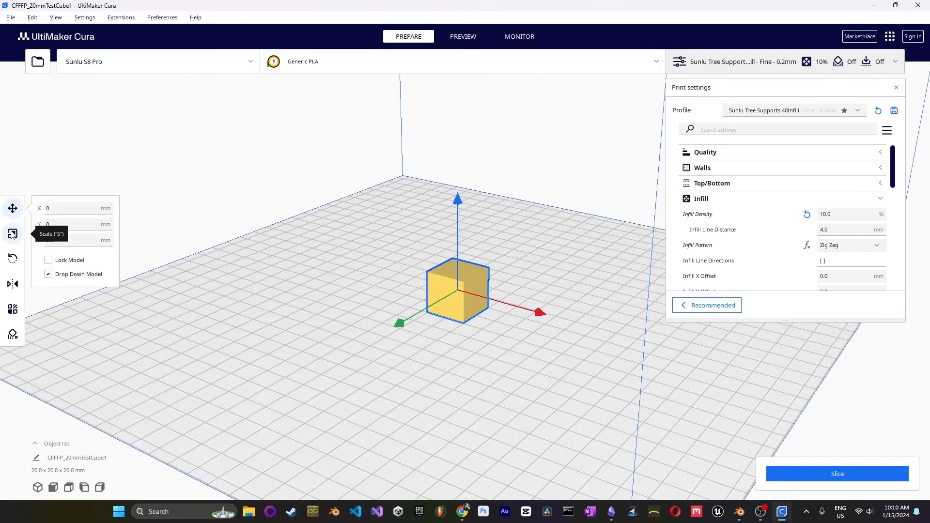
pyautogui.click(12, 234)
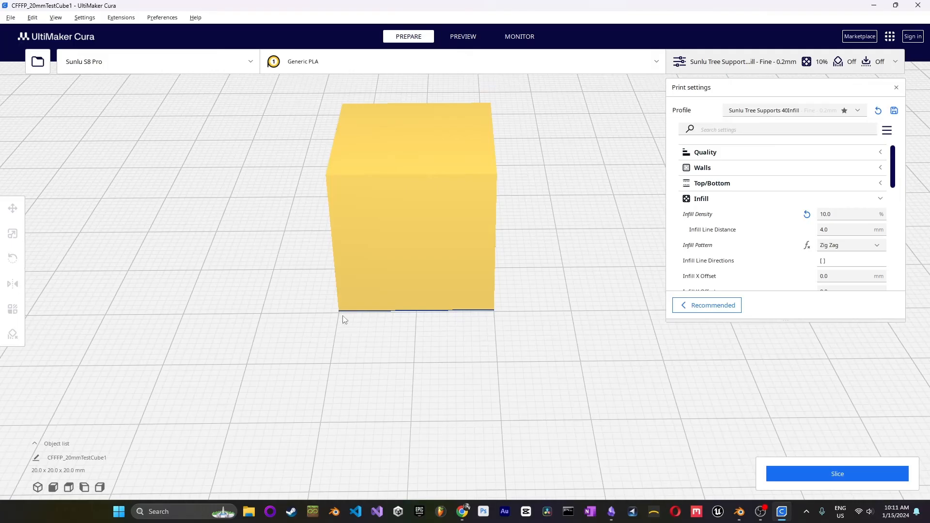
pyautogui.moveTo(389, 321)
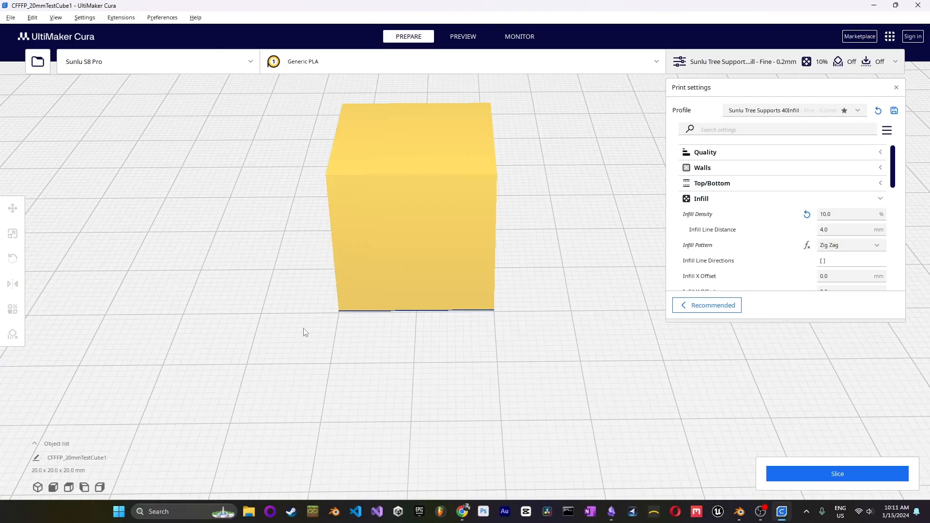
# Orbit and zoom out to inspect the cube on the whole build plate
pyautogui.moveTo(306, 333); pyautogui.dragTo(355, 236)
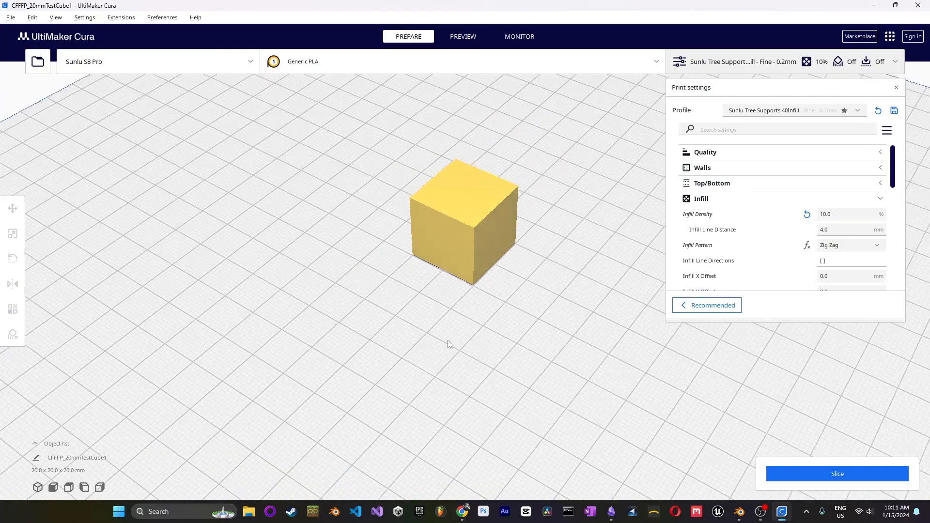
pyautogui.moveTo(448, 344); pyautogui.dragTo(443, 372)
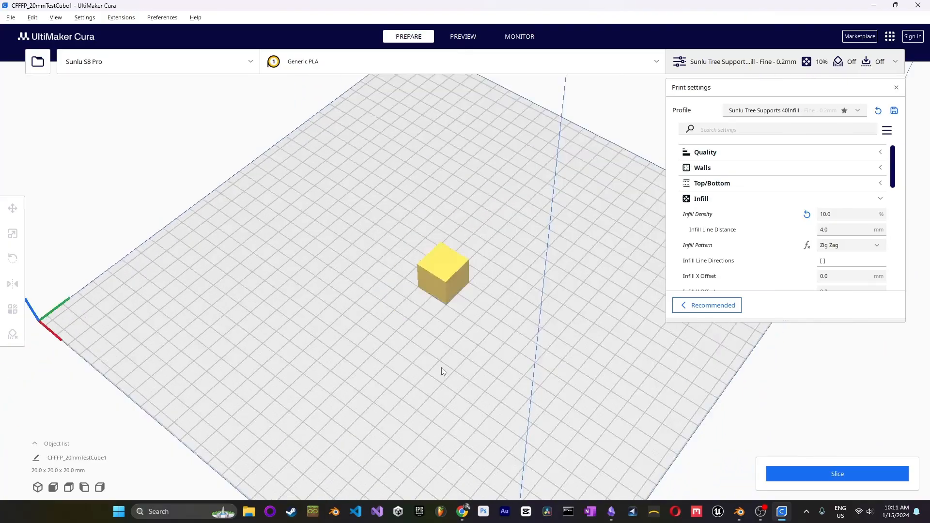
pyautogui.moveTo(442, 371); pyautogui.dragTo(474, 299)
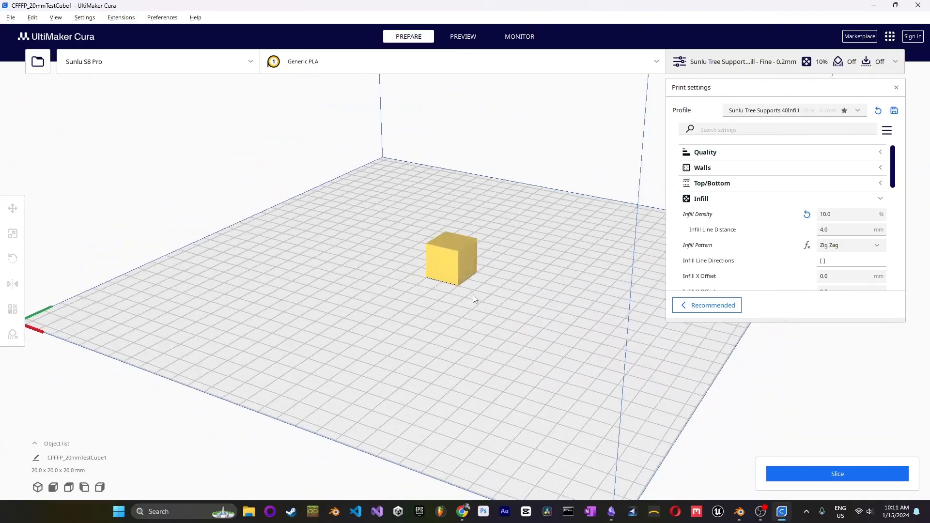